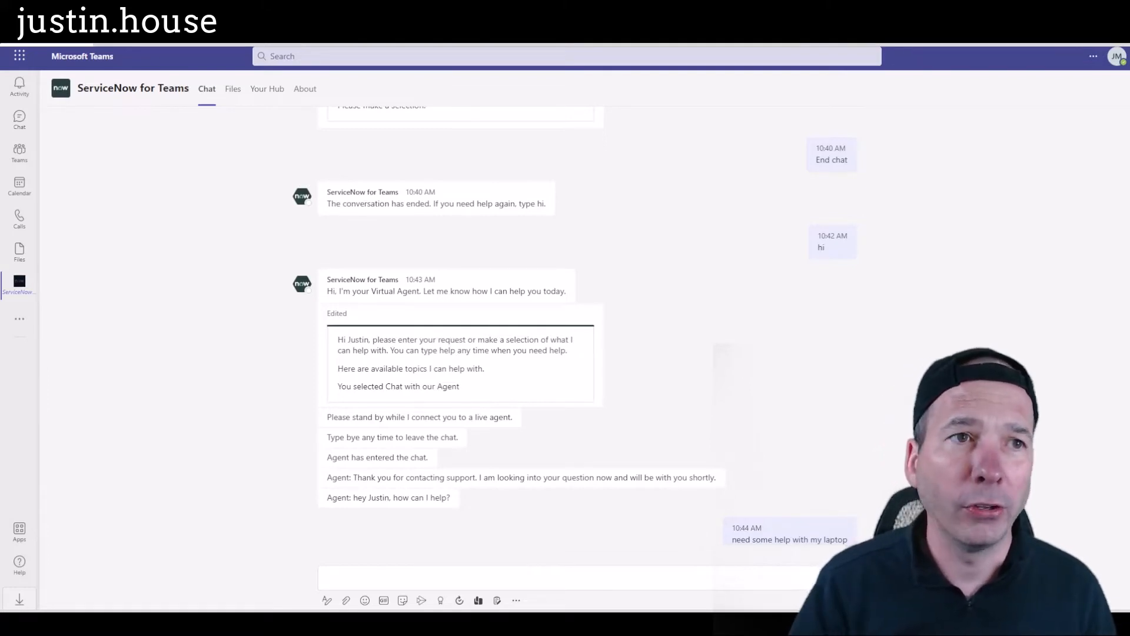
mouse_move(166, 298)
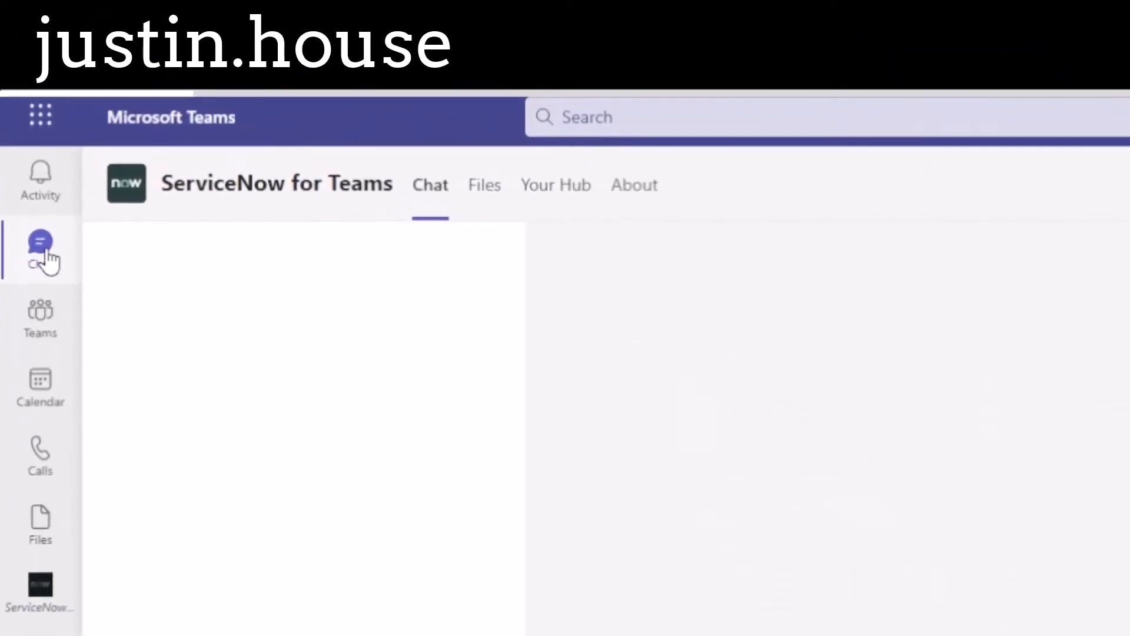
- Switch between the recent chats list and Teams to view the General channel posts
click(40, 238)
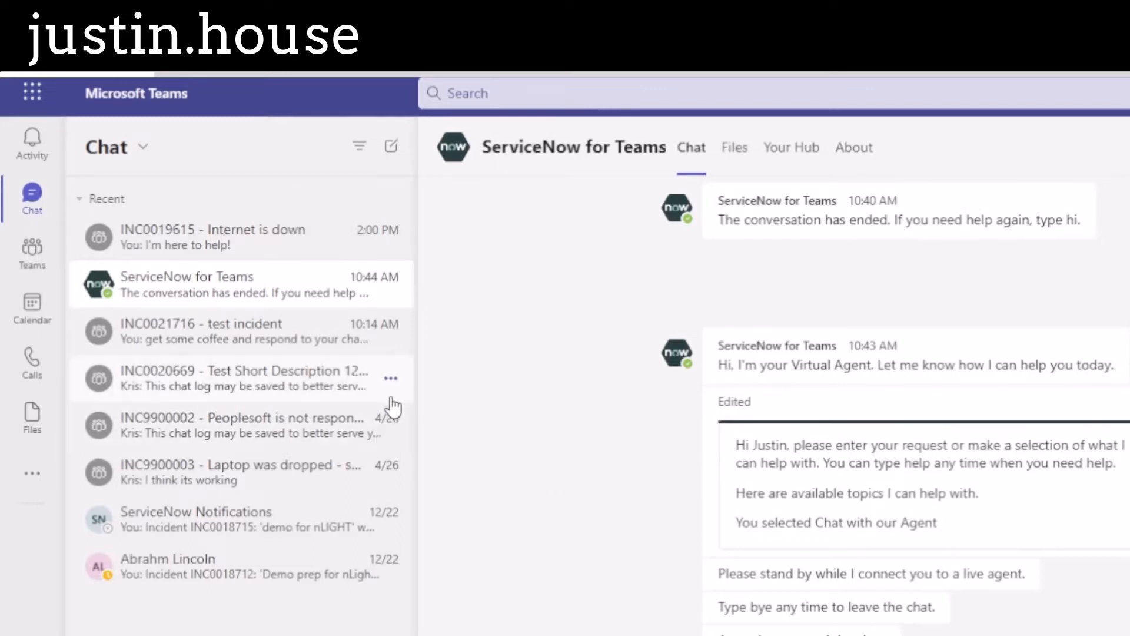
click(32, 248)
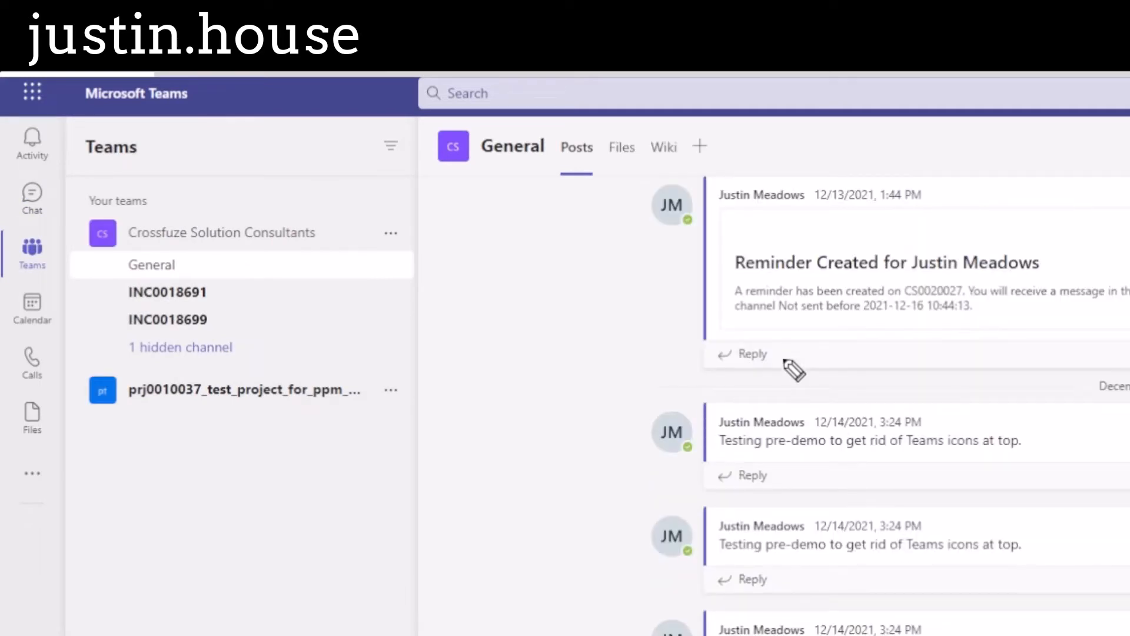
mouse_move(65, 217)
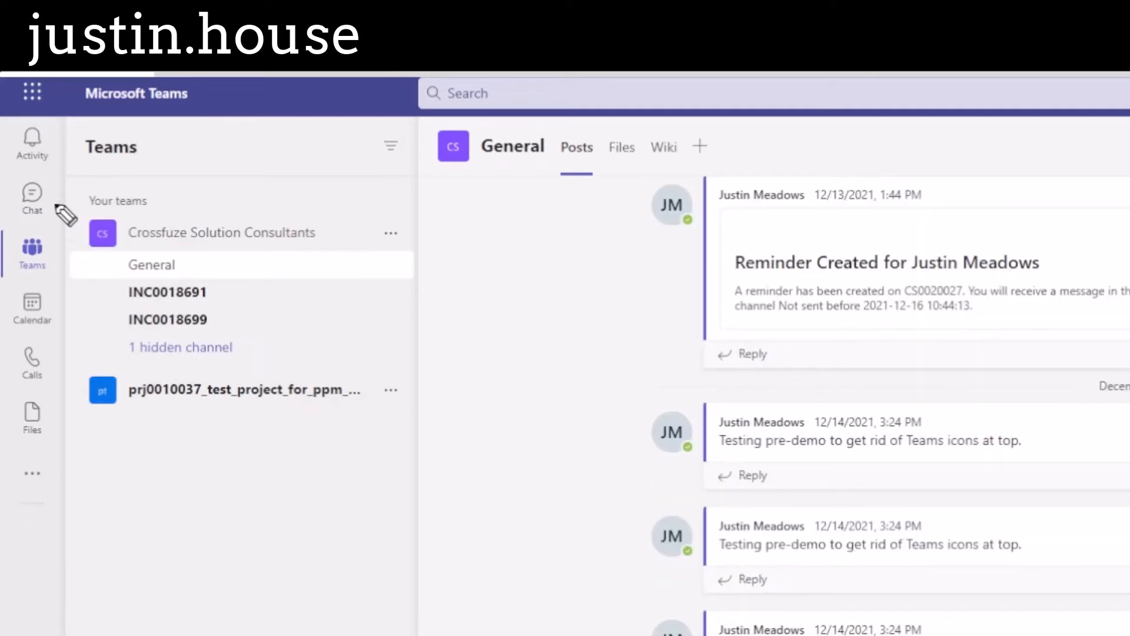
click(32, 198)
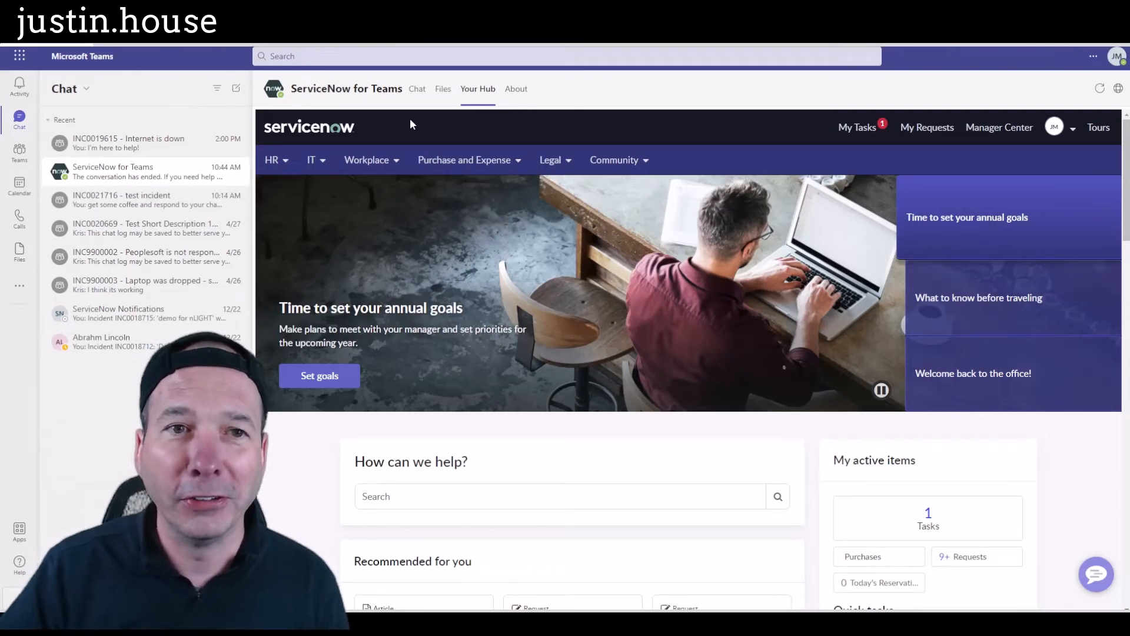
- Scroll down through the Employee Center home page past the banner, help search and active items
scroll(down, 3)
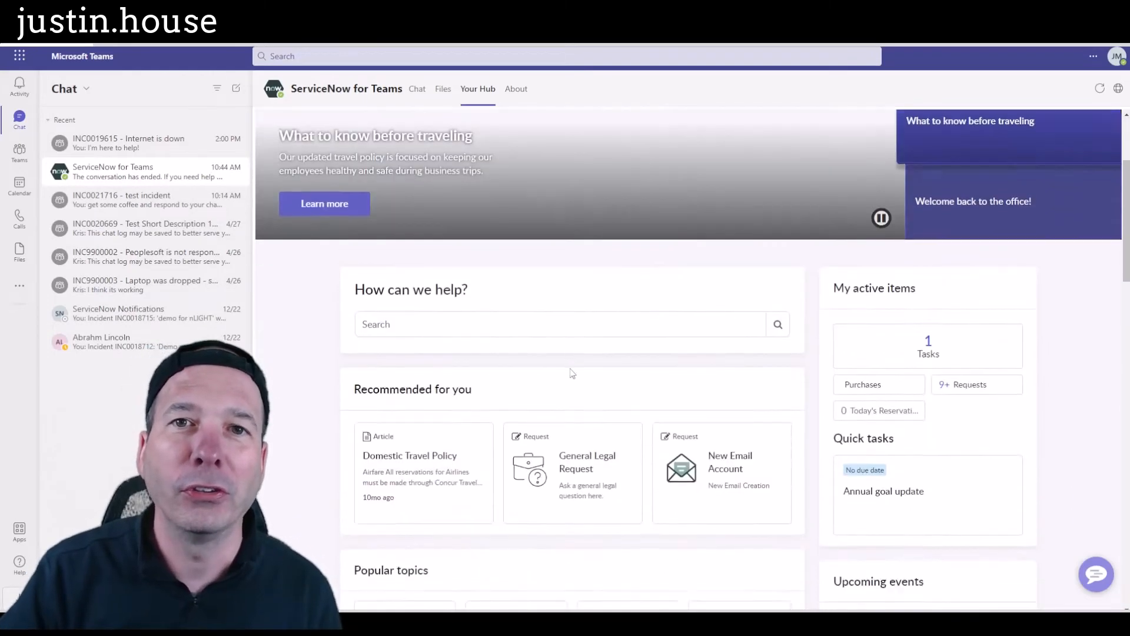
scroll(down, 3)
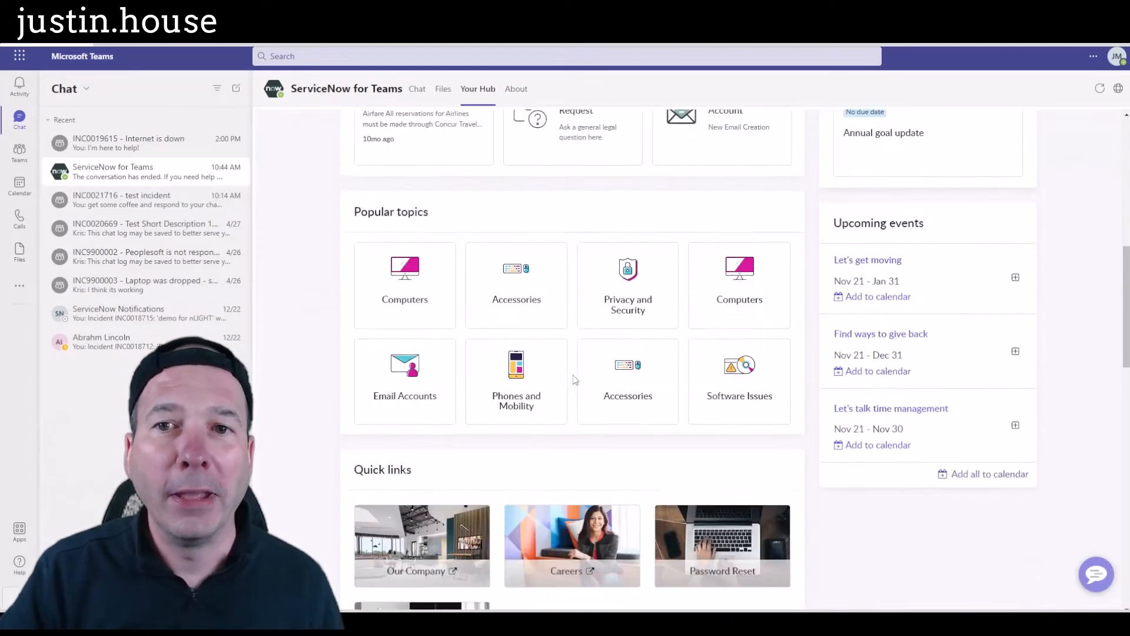
scroll(down, 3)
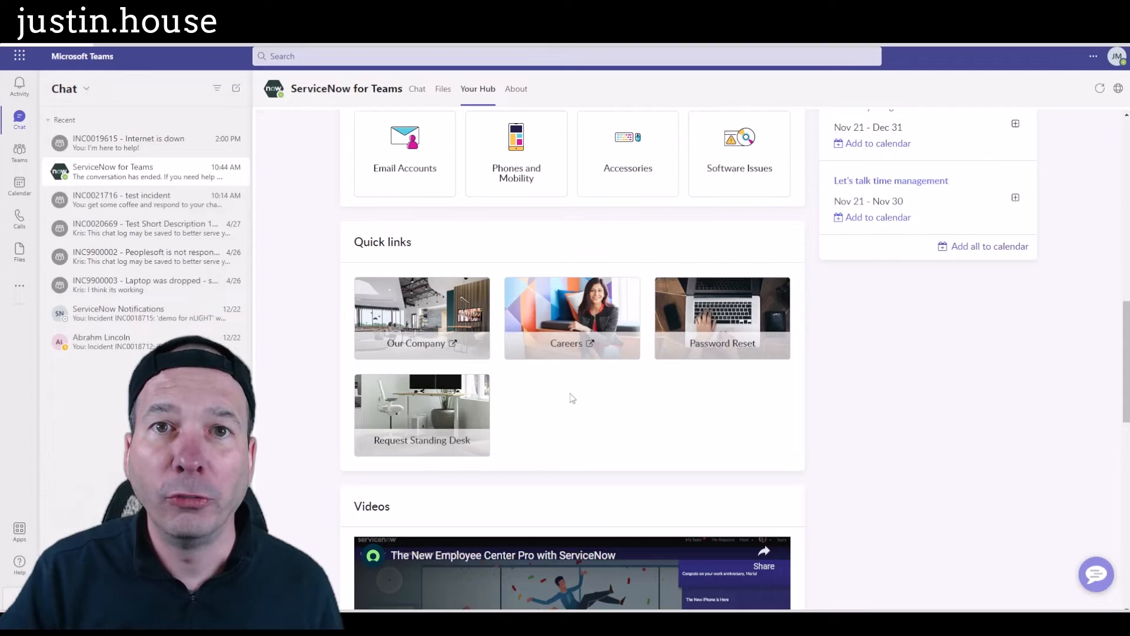
scroll(down, 3)
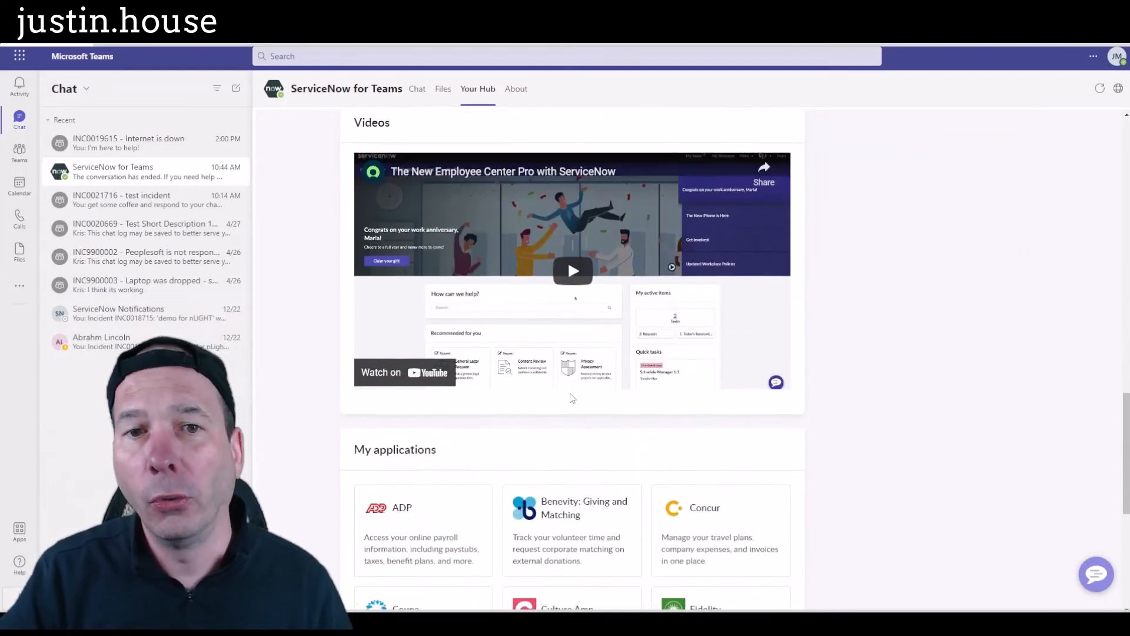
scroll(down, 3)
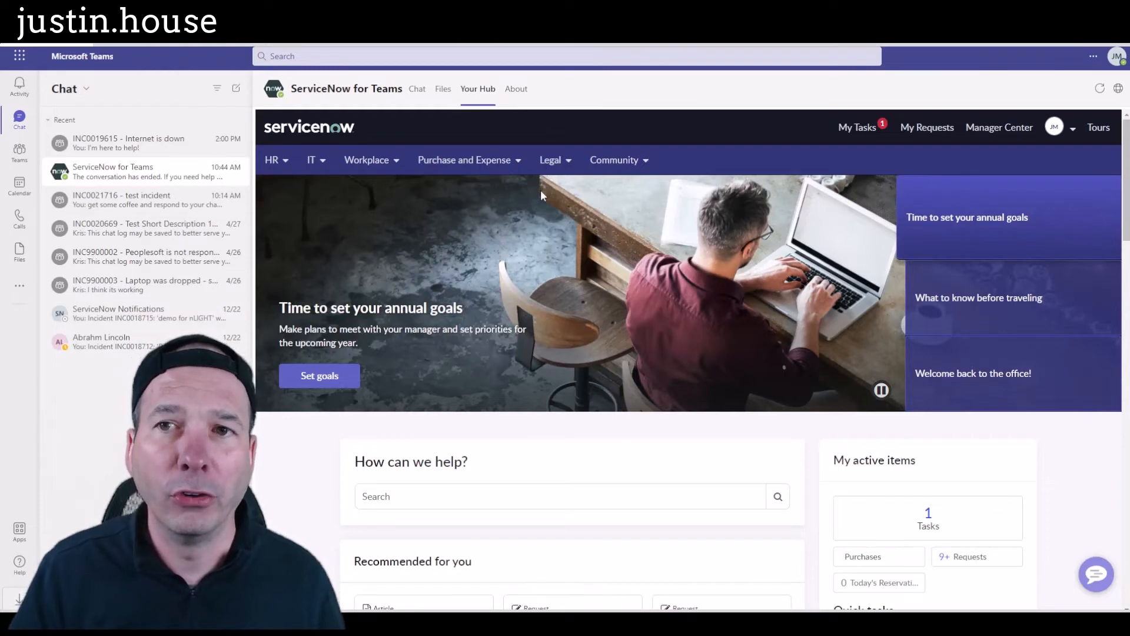
mouse_move(956, 133)
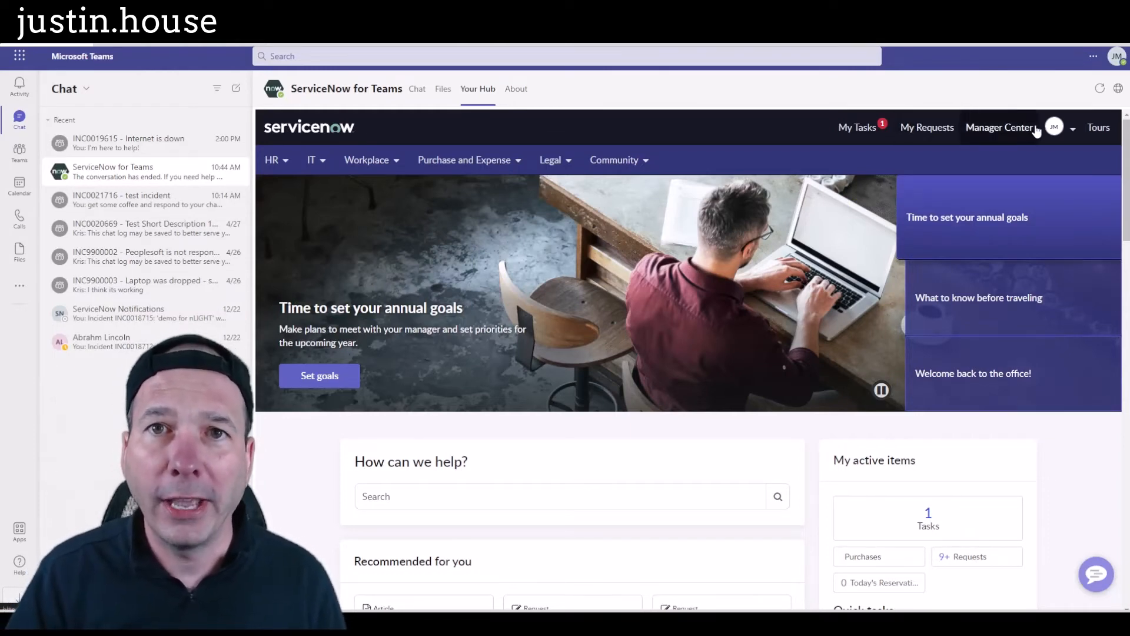
- View the Email Accounts topic, its Deleted Email Recovery article, then the HR topics overview
click(311, 159)
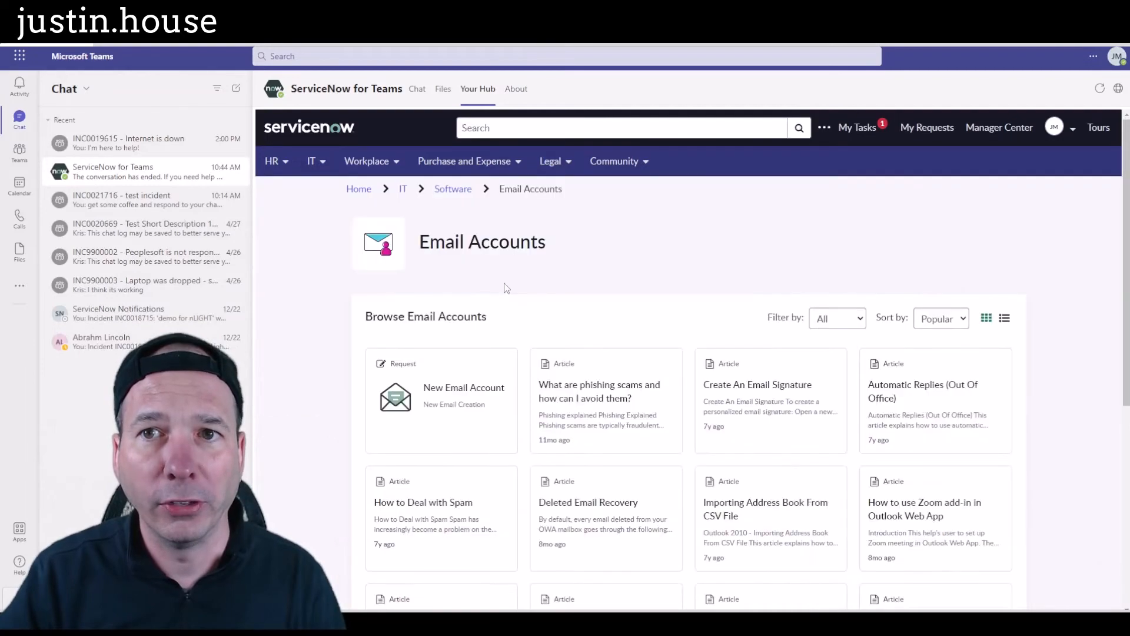
scroll(down, 3)
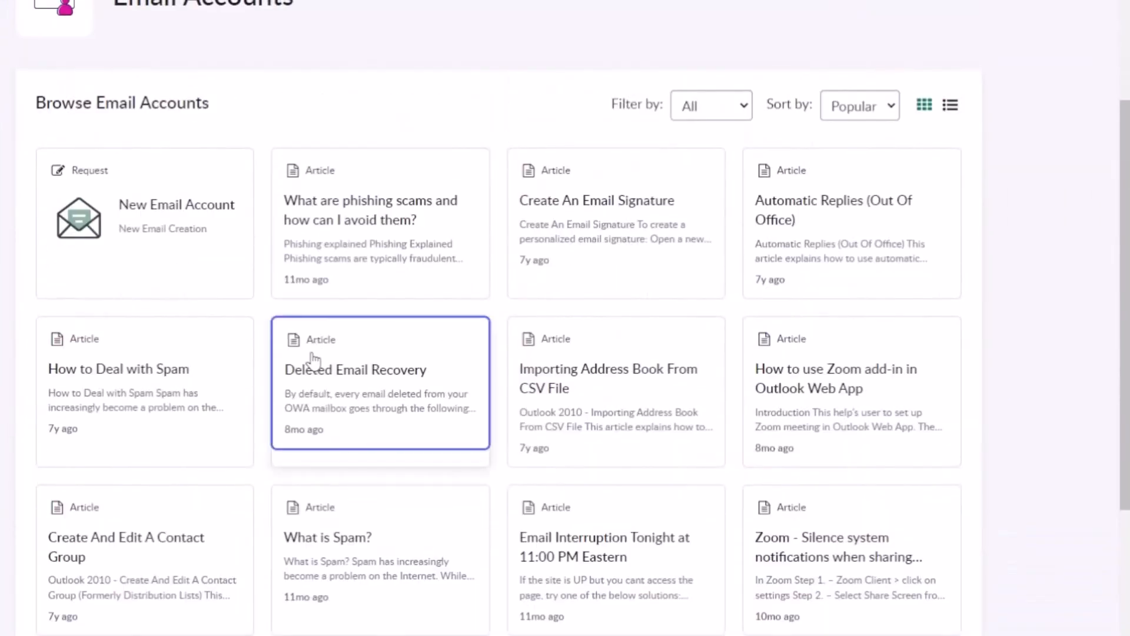
click(354, 369)
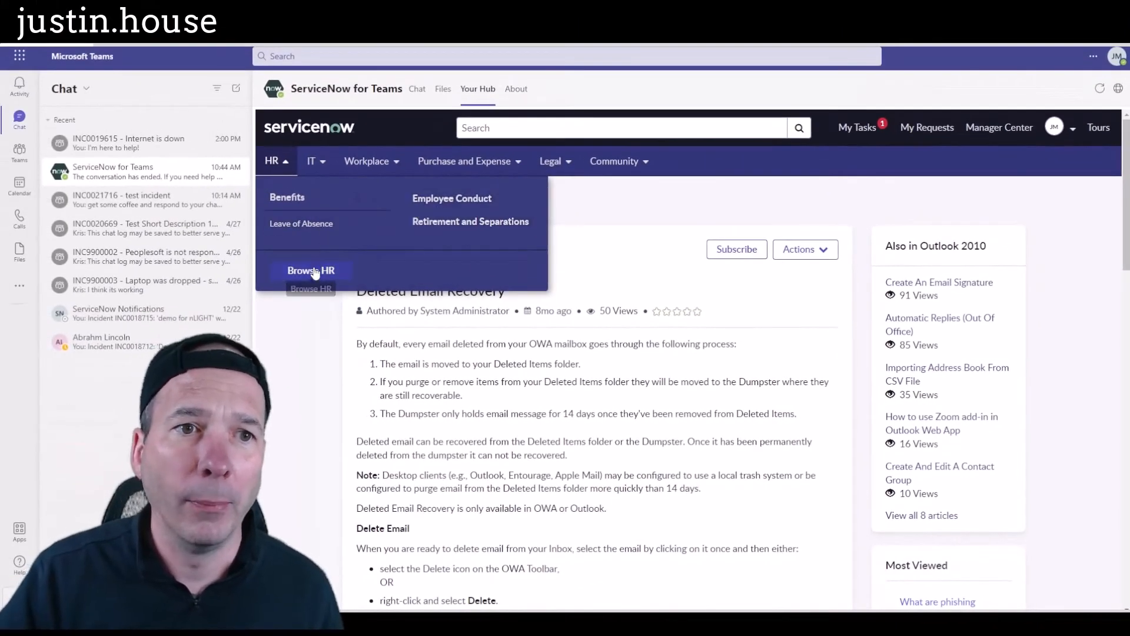
click(311, 271)
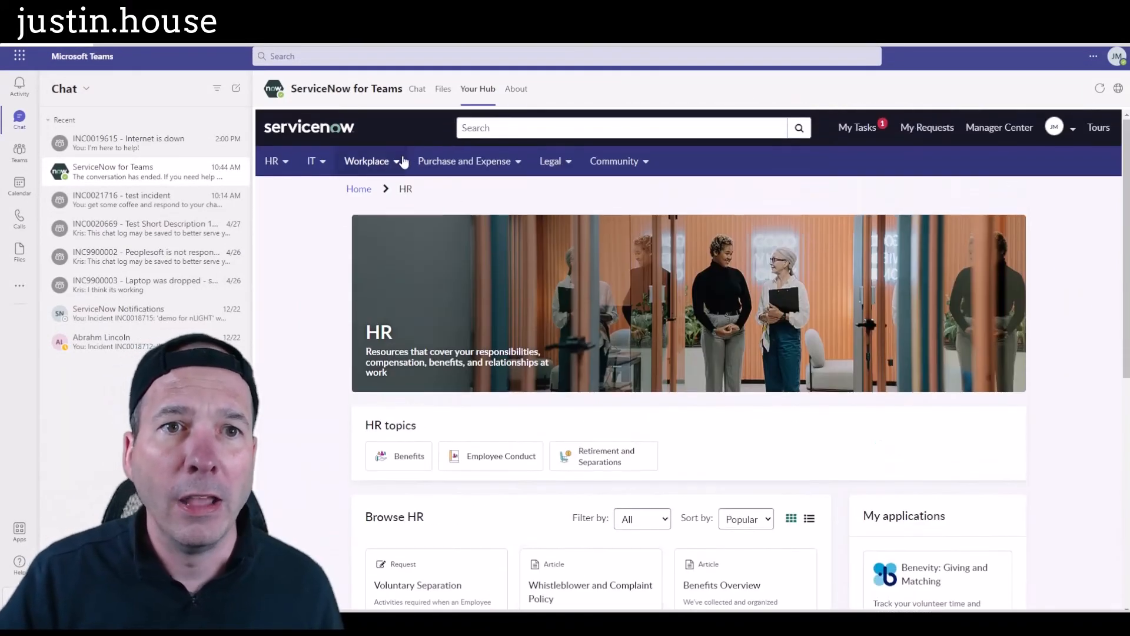
- View the Corporate Cards topic under Purchase and Expense, then the Community topics menu
click(464, 161)
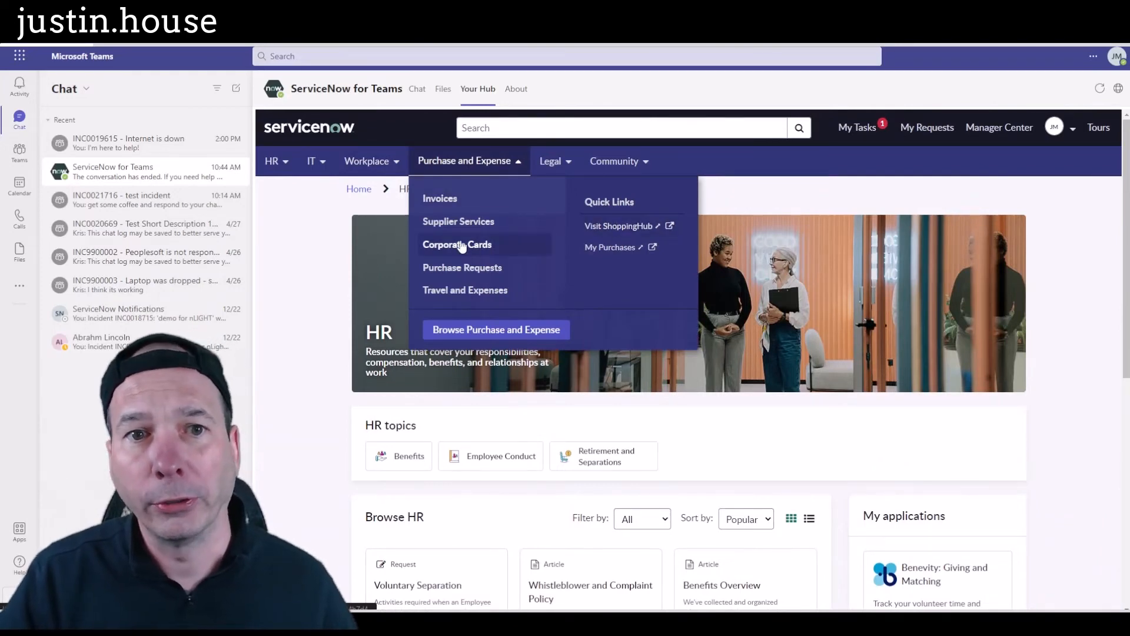
click(457, 245)
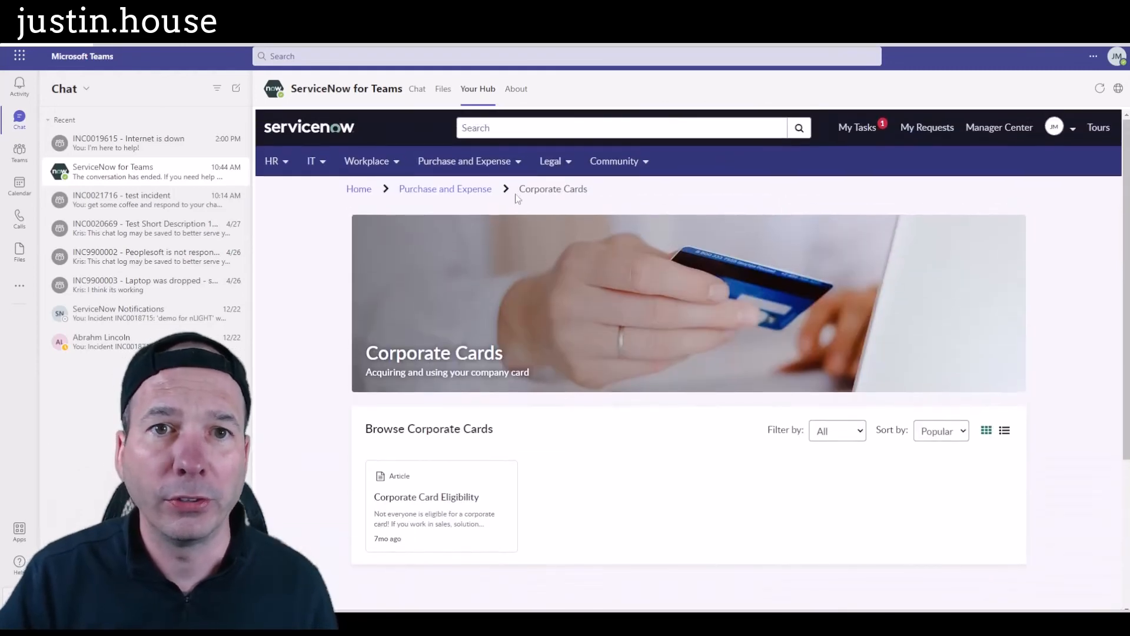
click(615, 162)
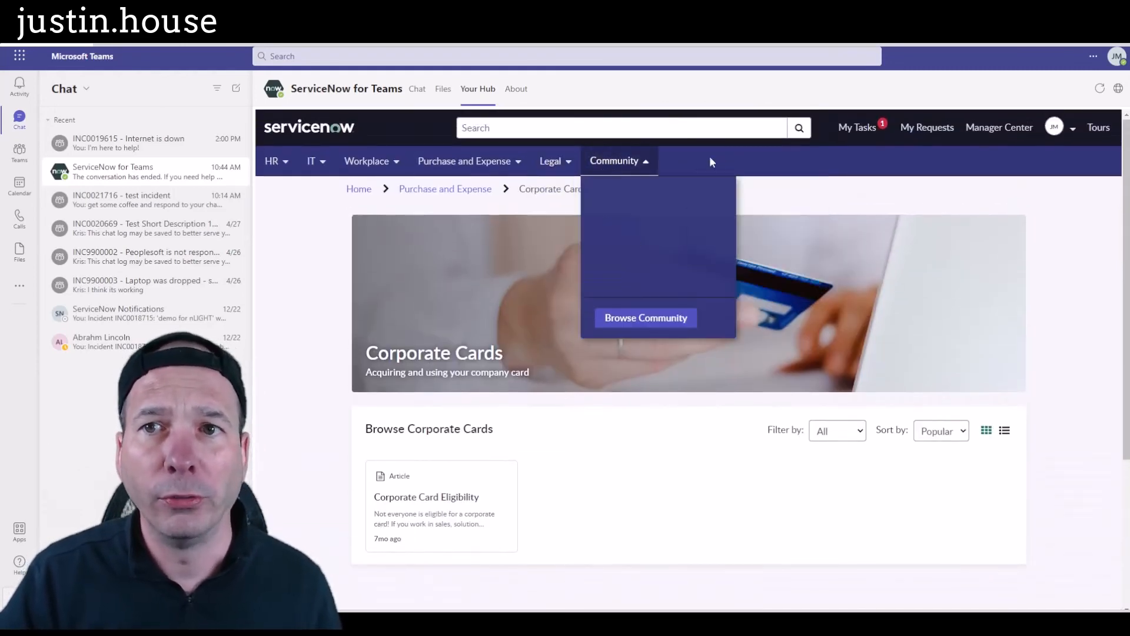